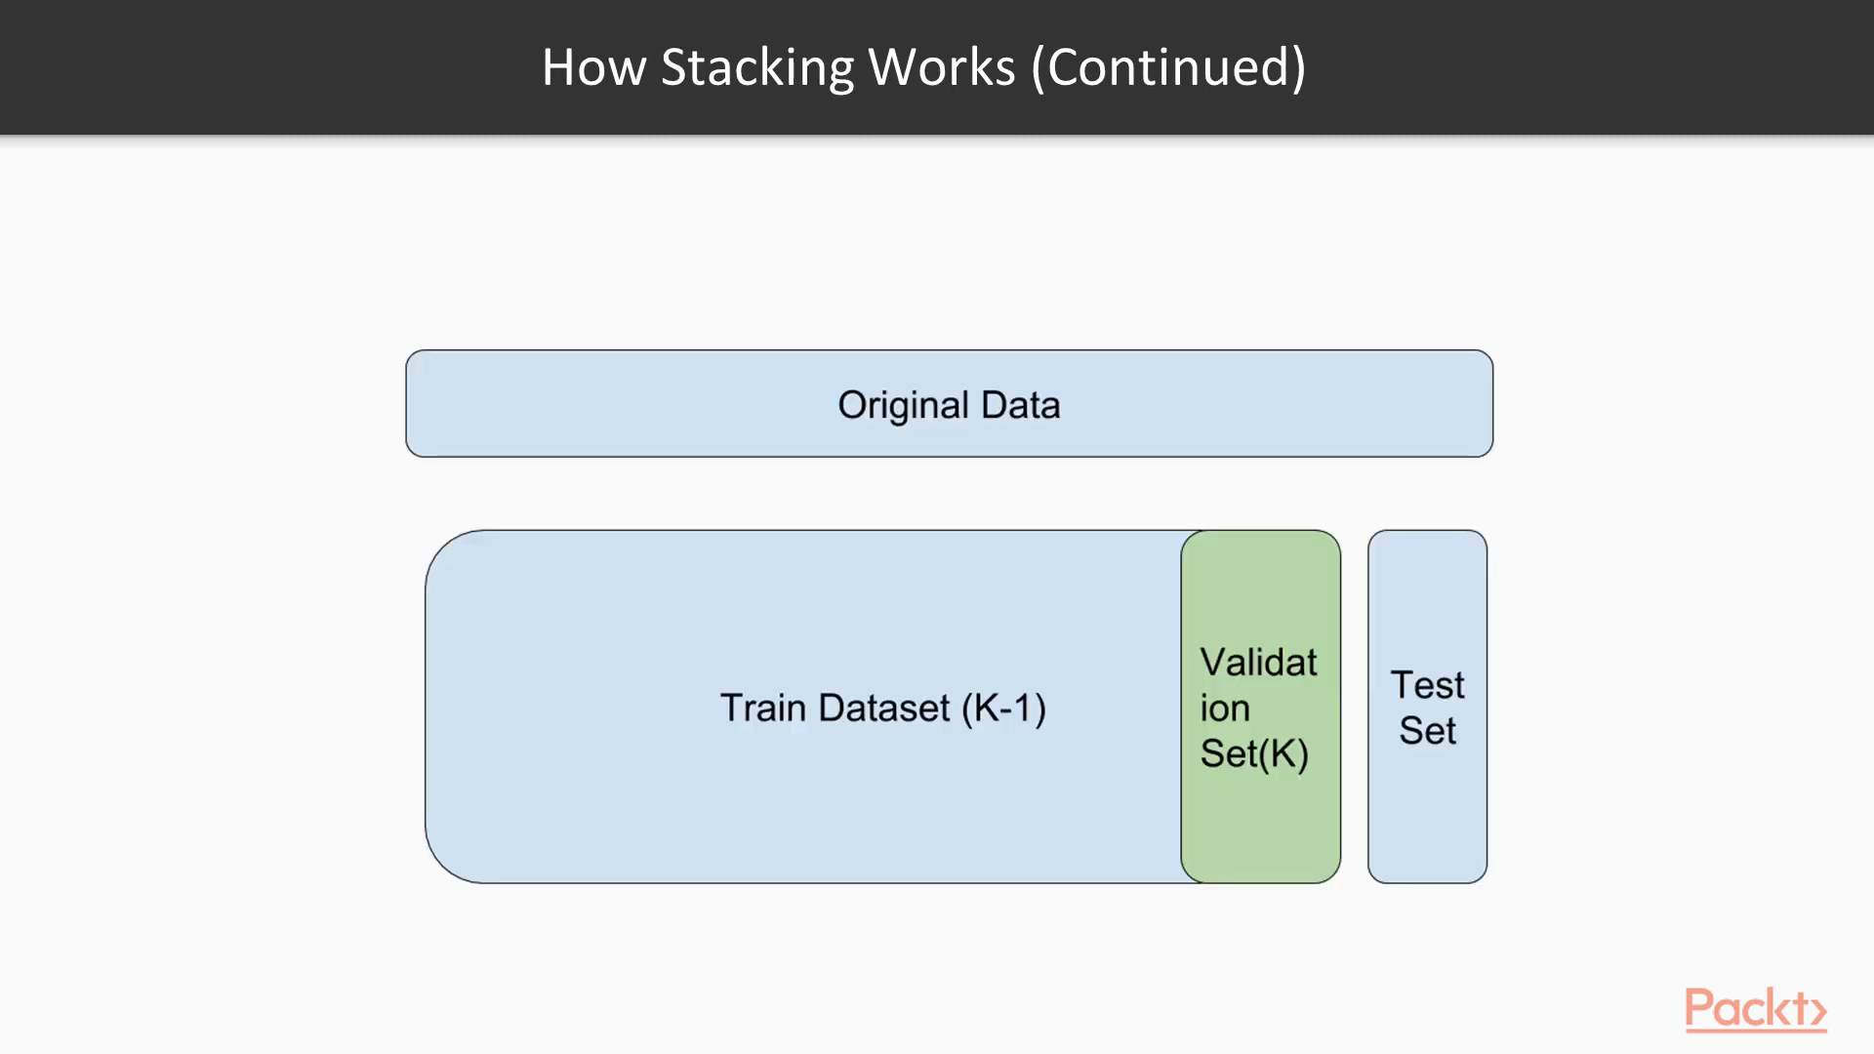
pyautogui.click(949, 404)
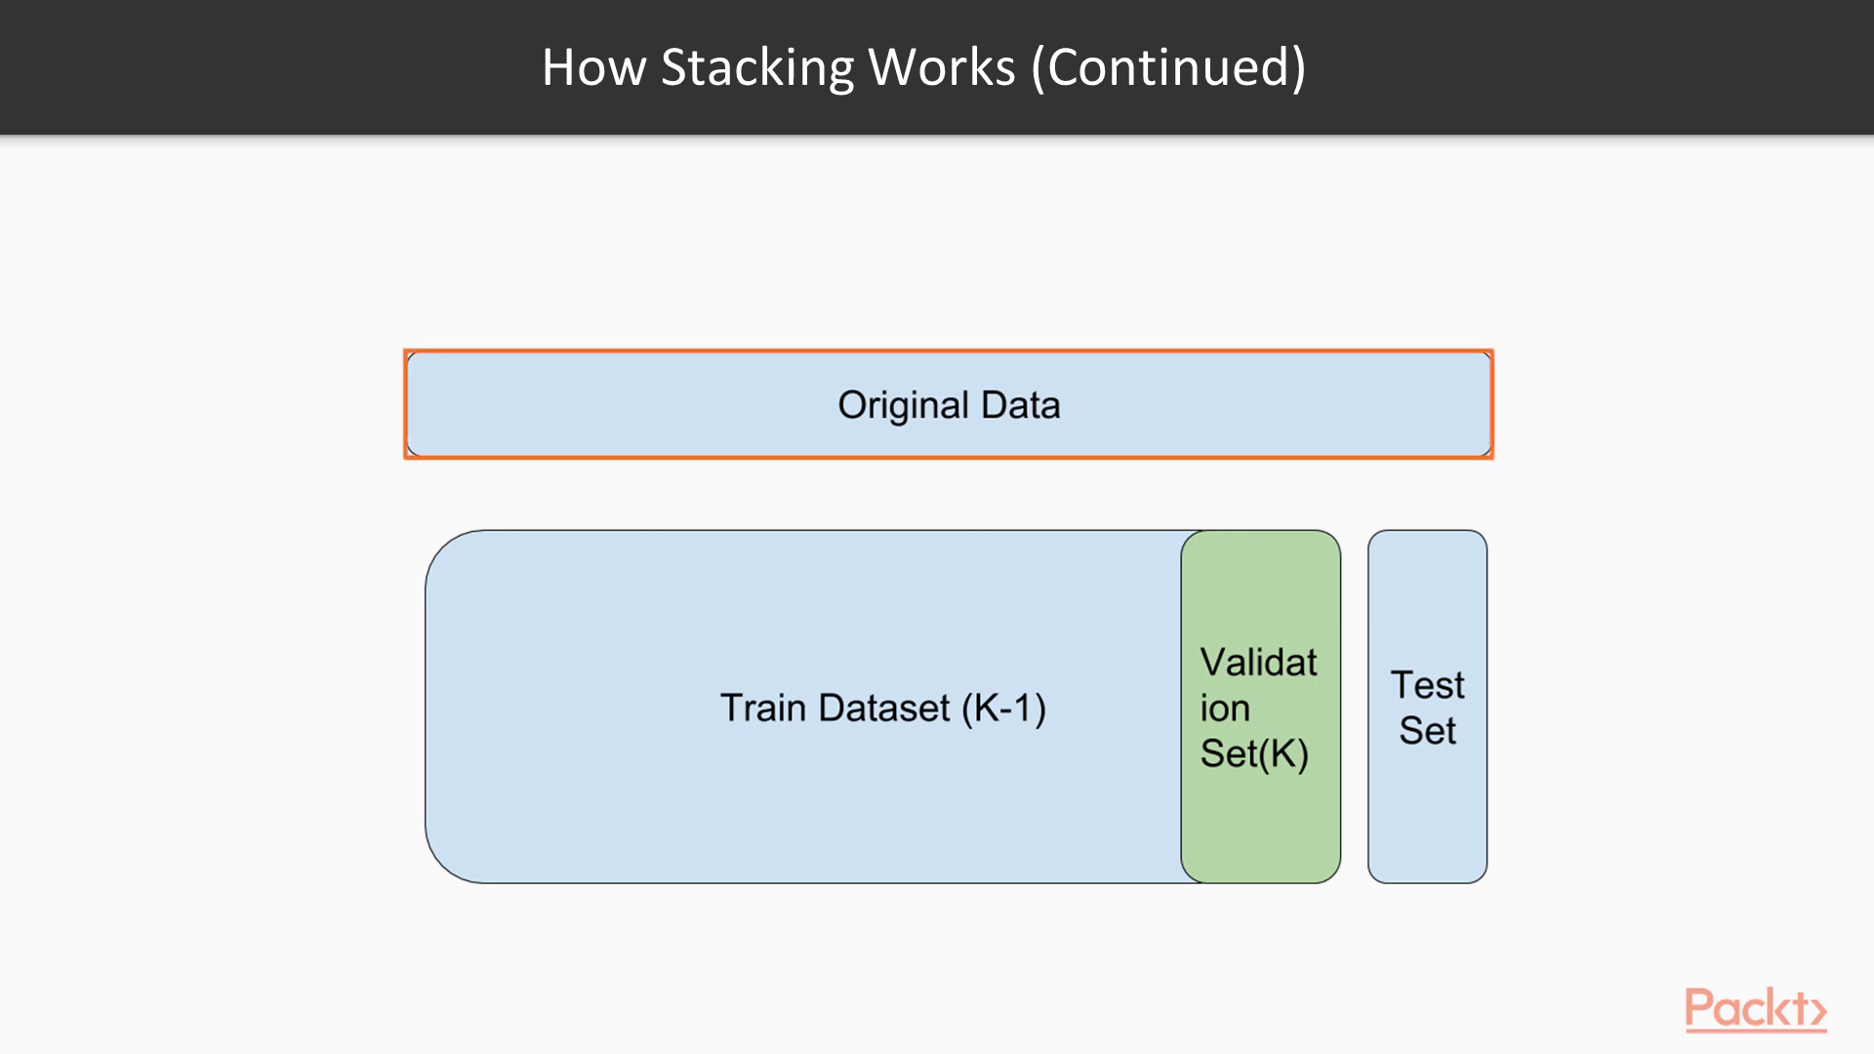